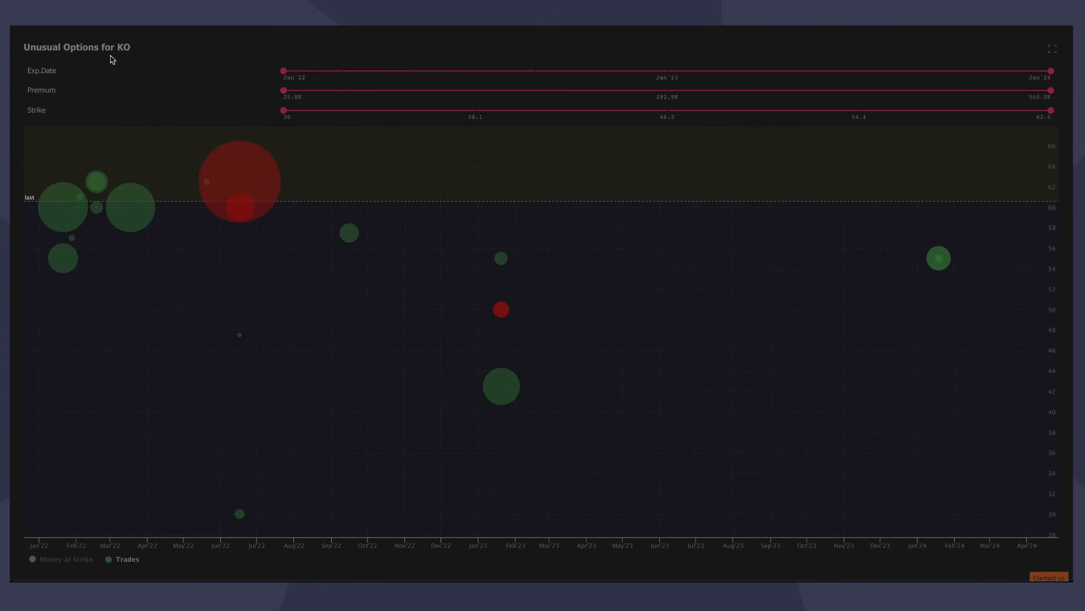
{"action": "mouse_move", "coordinate": [239, 187]}
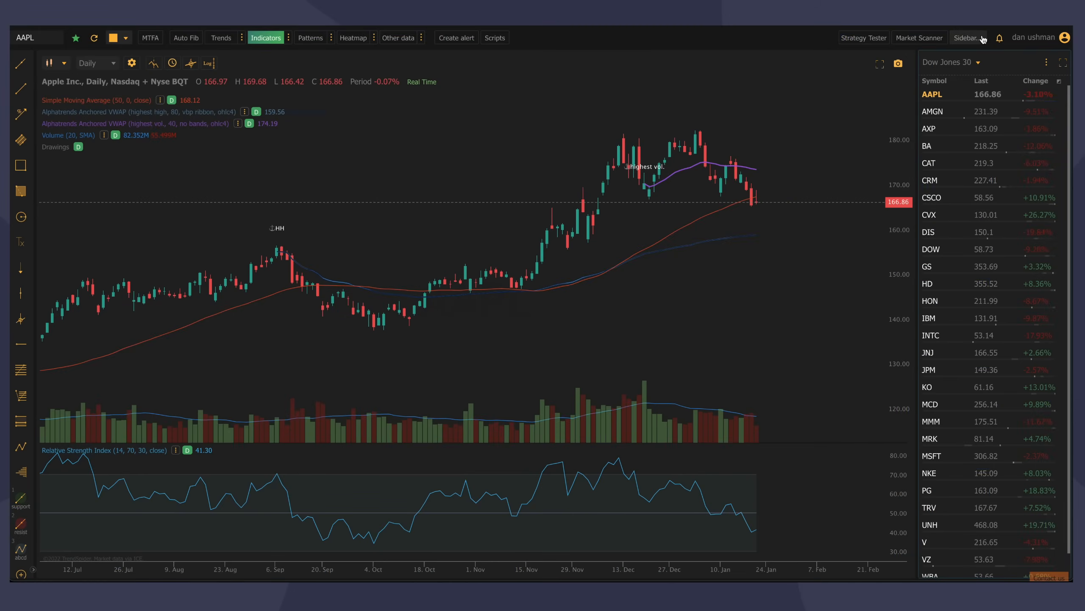
- Add an Unusual Options widget below the watch list through the sidebar's widget editor
{"action": "left_click", "coordinate": [966, 38]}
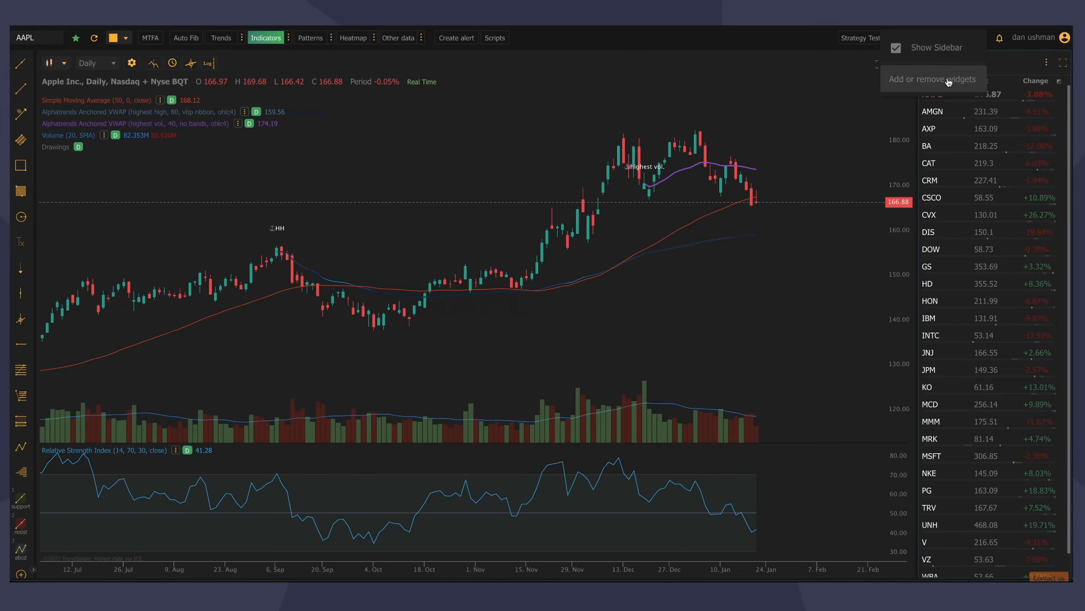
{"action": "left_click", "coordinate": [932, 78]}
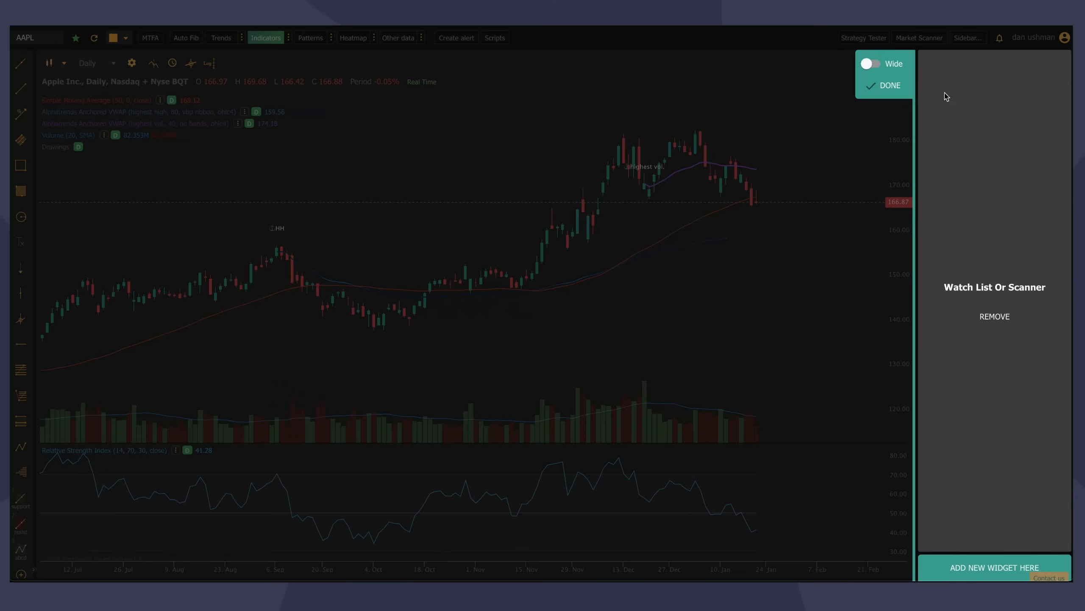
{"action": "left_click", "coordinate": [994, 567]}
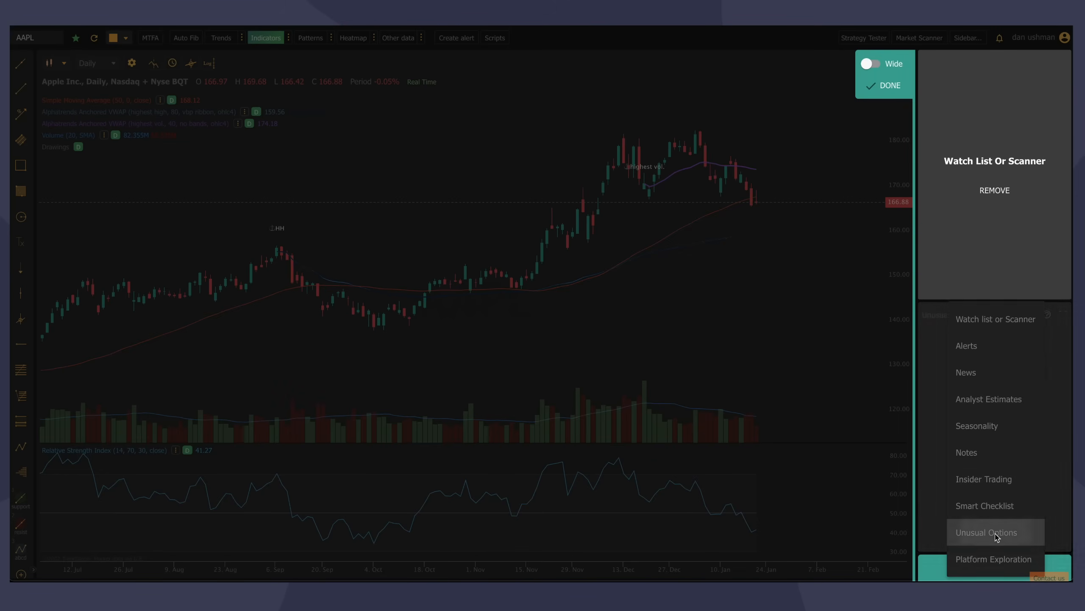
{"action": "left_click", "coordinate": [986, 531]}
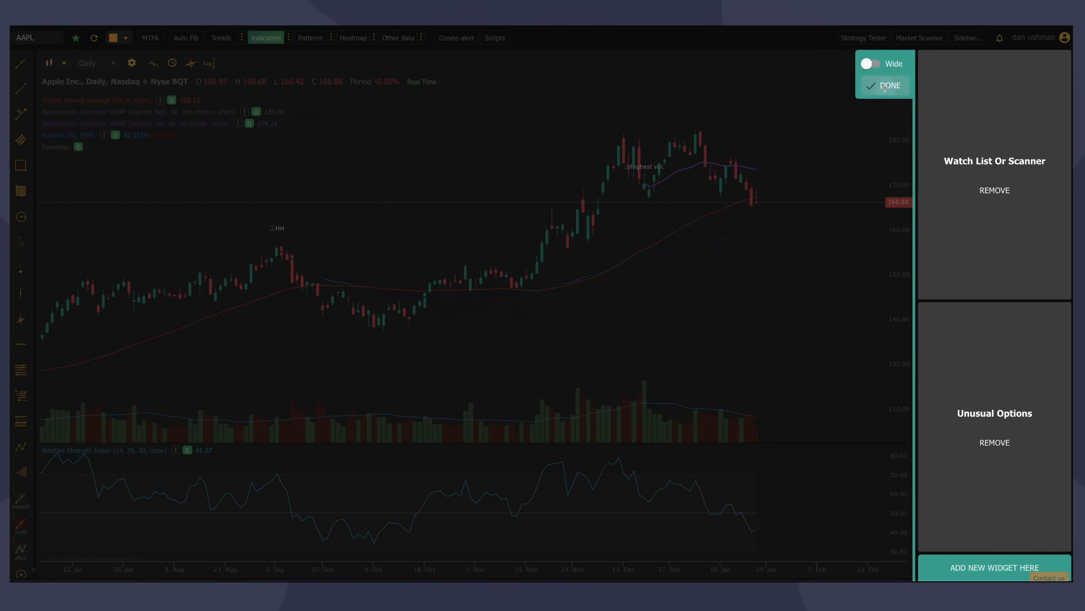
{"action": "left_click", "coordinate": [891, 85]}
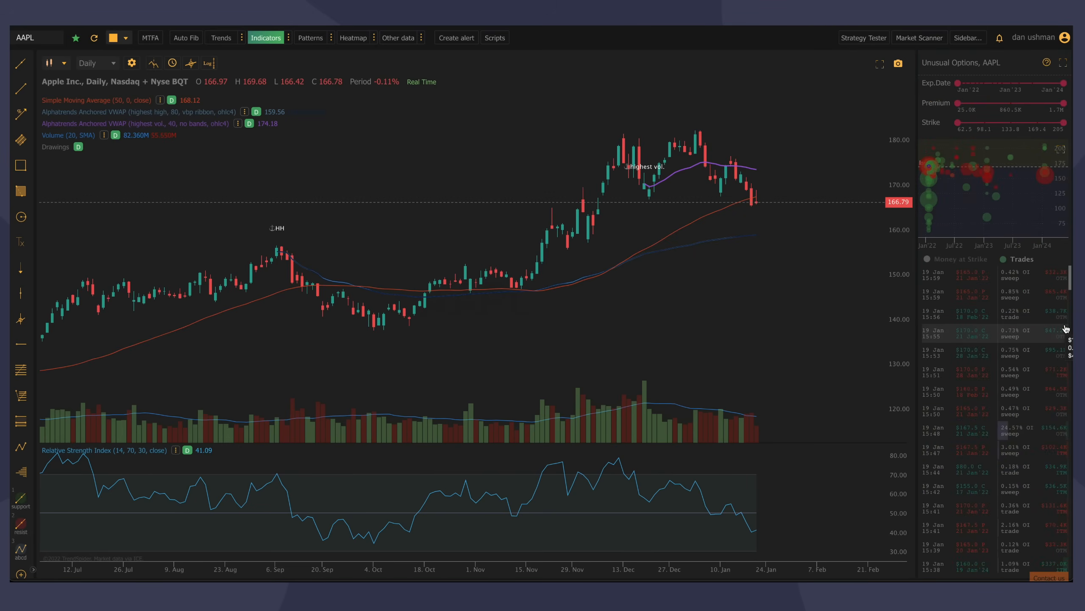
{"action": "mouse_move", "coordinate": [800, 338]}
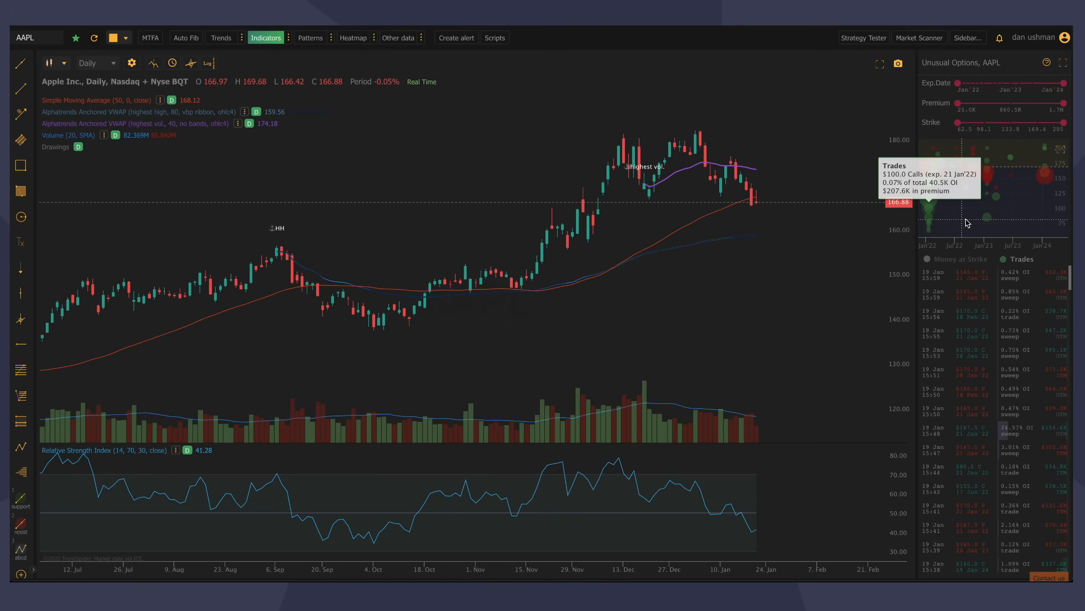
{"action": "mouse_move", "coordinate": [991, 218]}
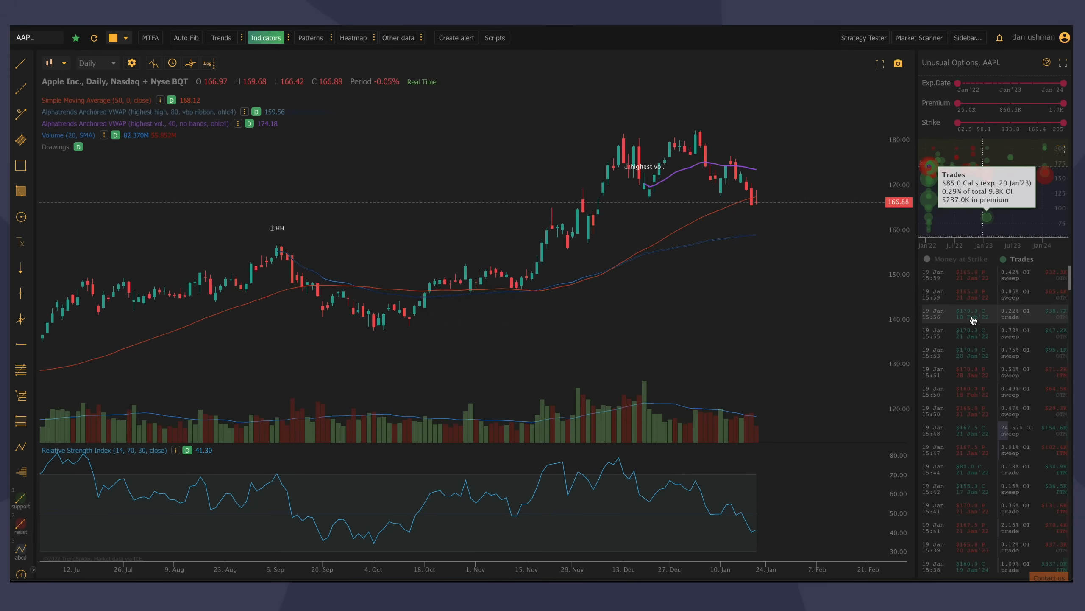
{"action": "scroll", "scroll_direction": "down", "scroll_amount": 3}
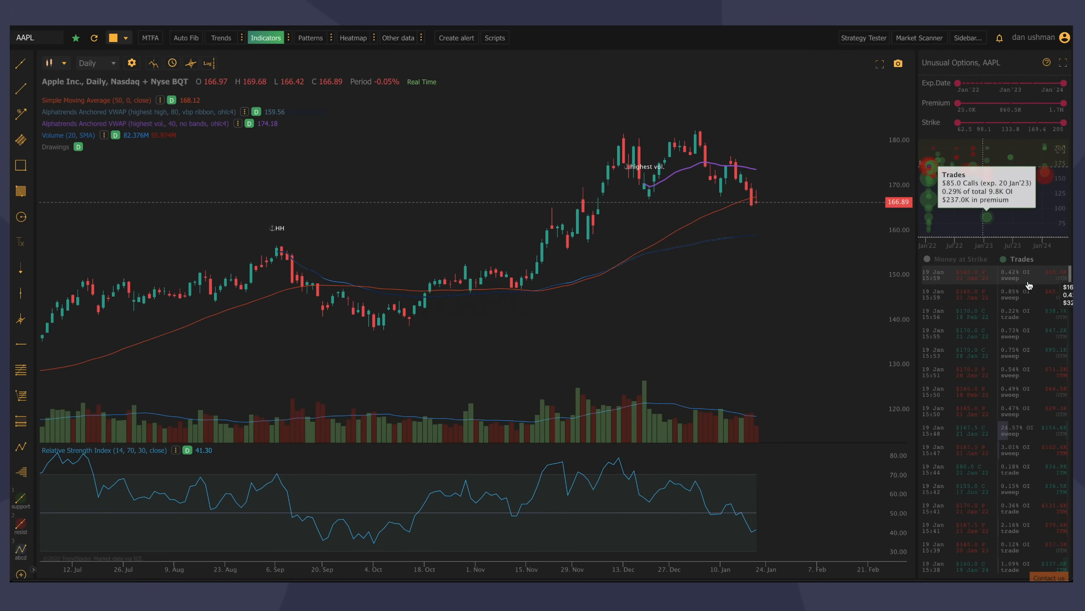
{"action": "mouse_move", "coordinate": [1015, 286]}
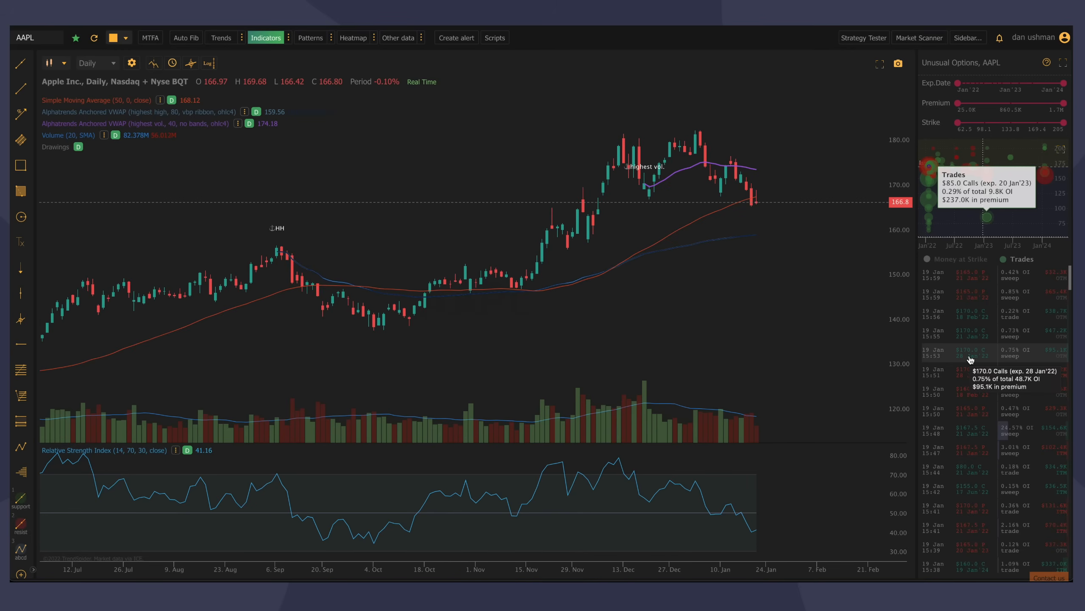
{"action": "mouse_move", "coordinate": [786, 302]}
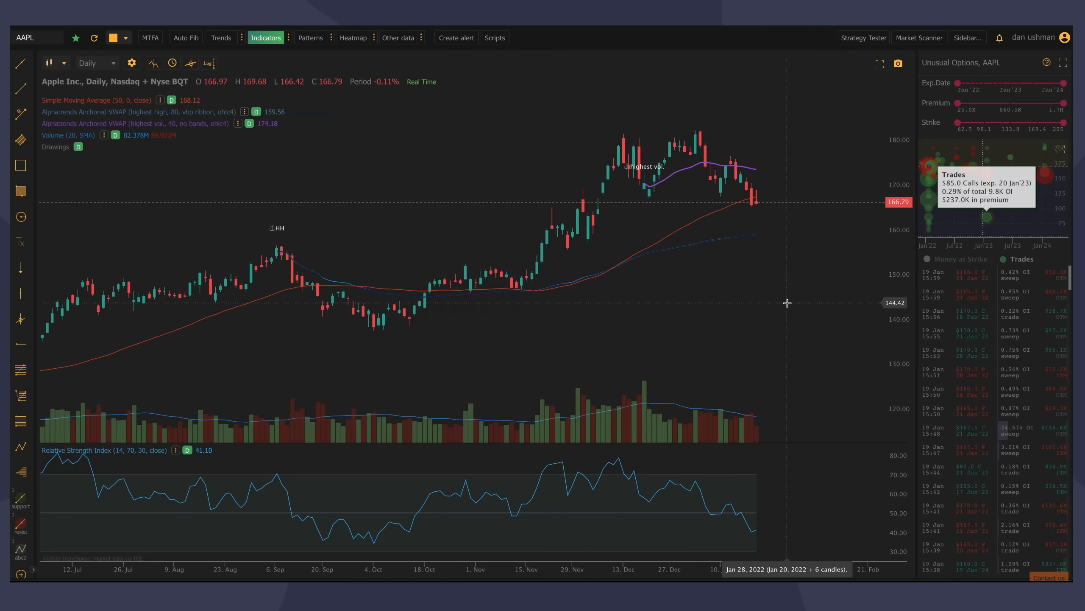
- Load Johnson & Johnson by entering the JNJ ticker
{"action": "type", "text": "JNJ"}
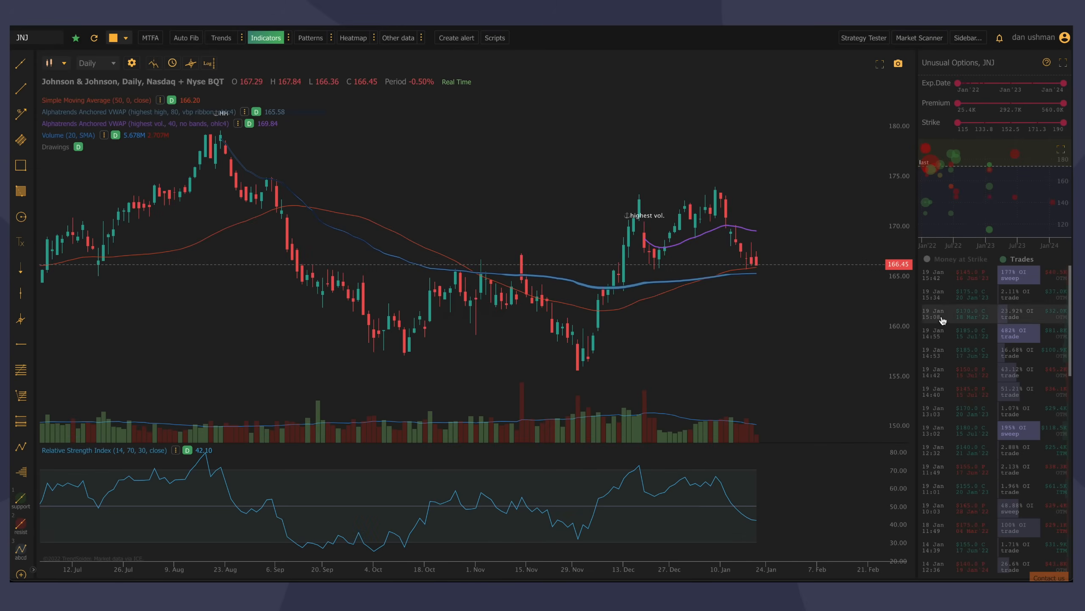
{"action": "mouse_move", "coordinate": [978, 352]}
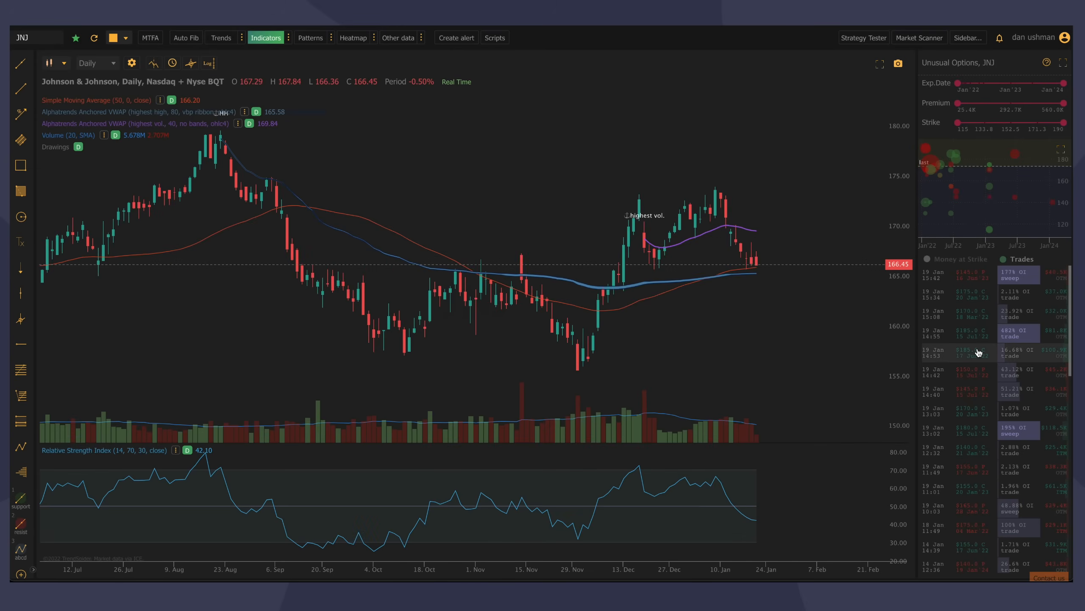
{"action": "mouse_move", "coordinate": [976, 353]}
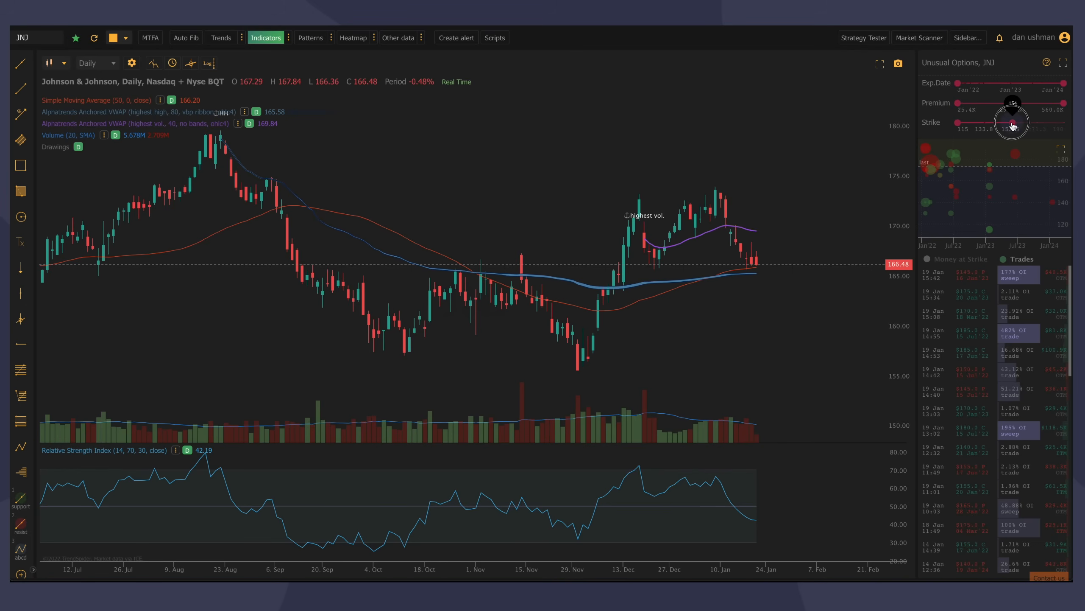
- Narrow the JNJ trades to 2022 expirations and expand the widget to full screen
{"action": "left_click_drag", "start_coordinate": [1013, 122], "coordinate": [1011, 122]}
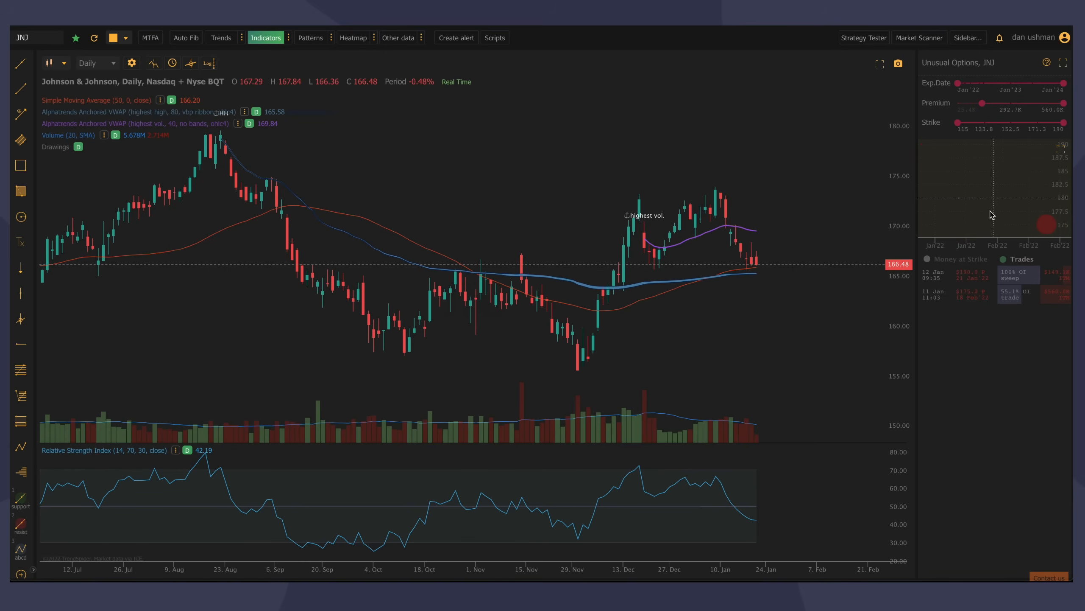
{"action": "mouse_move", "coordinate": [1015, 247]}
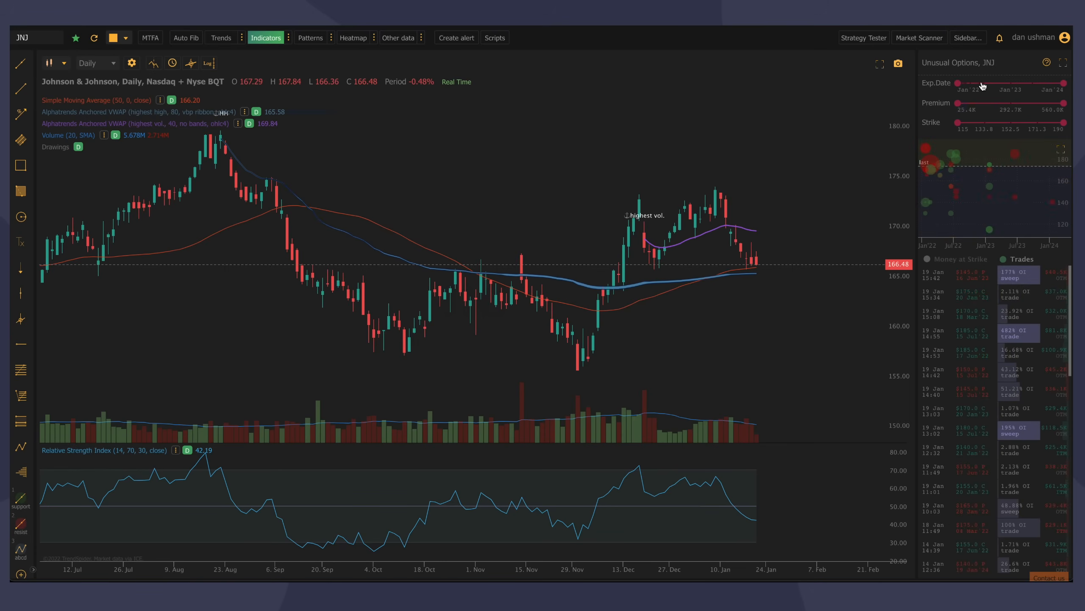
{"action": "mouse_move", "coordinate": [1041, 82]}
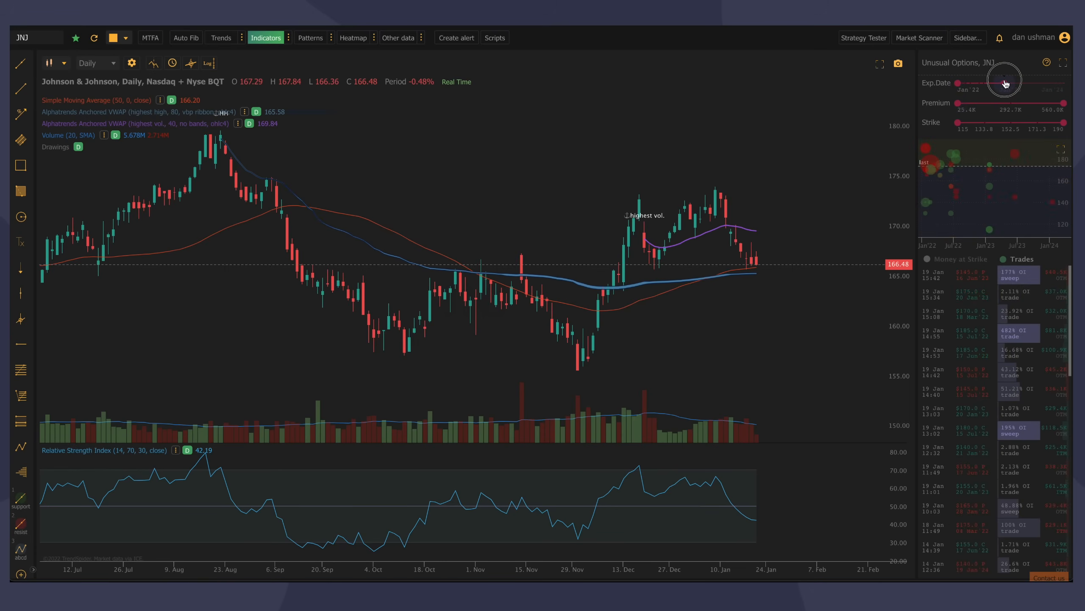
{"action": "left_click_drag", "start_coordinate": [1002, 82], "coordinate": [1017, 82]}
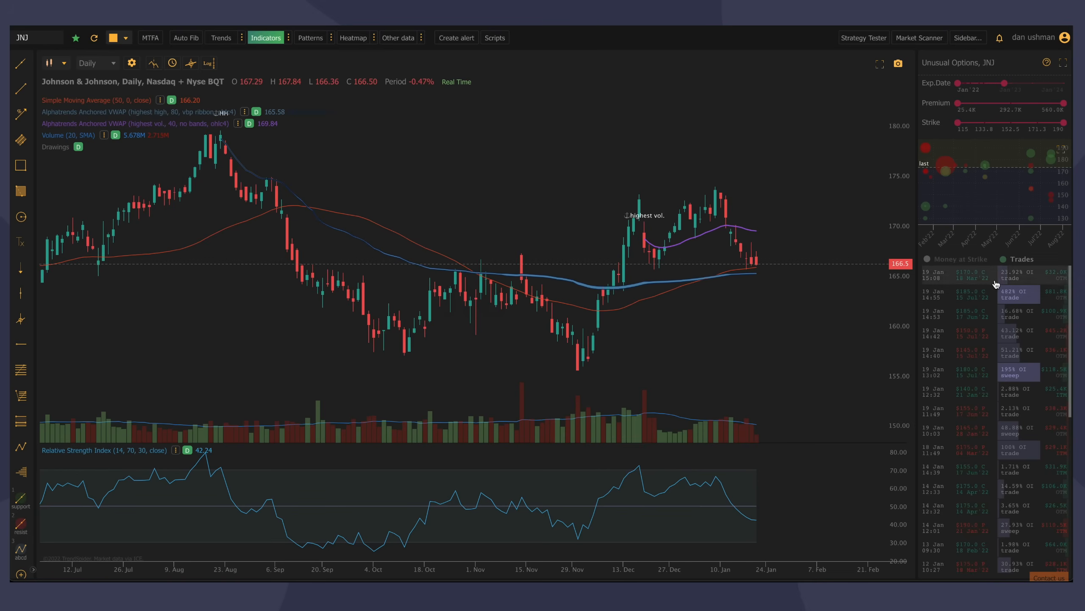
{"action": "mouse_move", "coordinate": [1029, 418]}
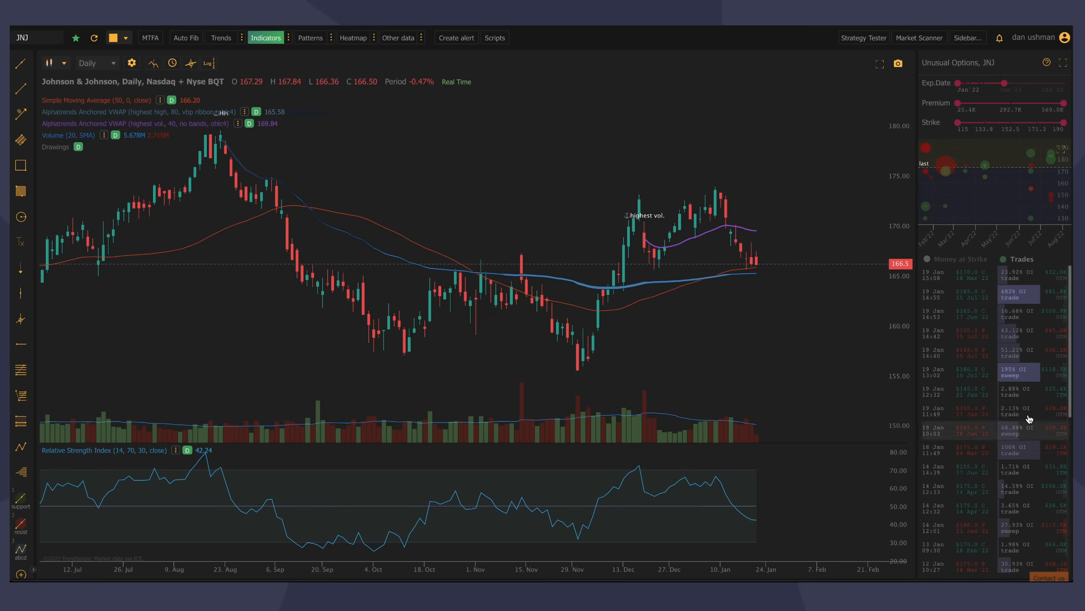
{"action": "mouse_move", "coordinate": [1066, 153]}
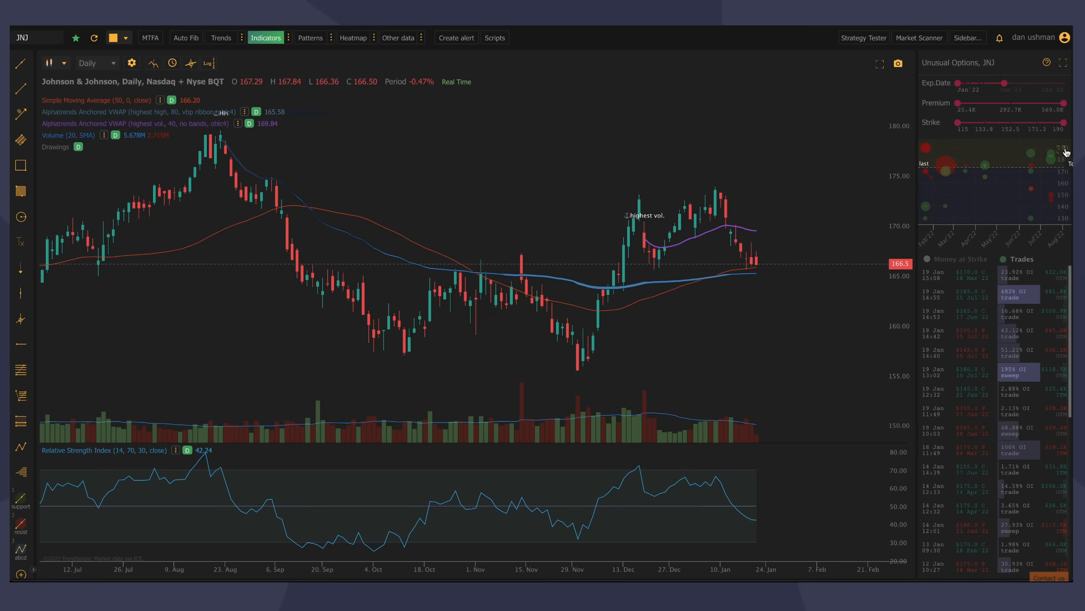
{"action": "left_click", "coordinate": [1064, 62]}
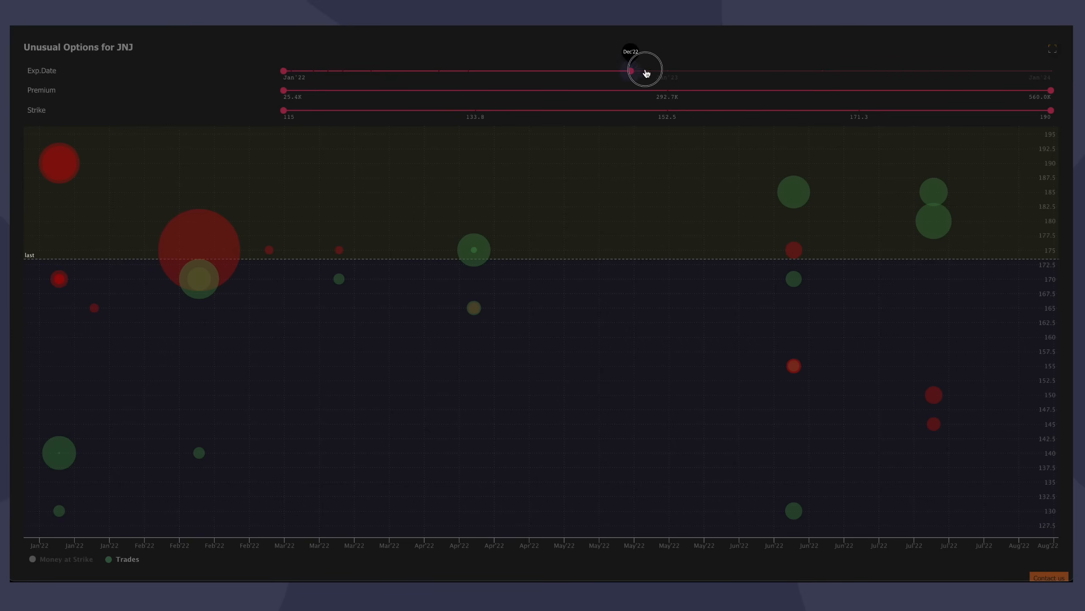
- Drag the Exp.Date slider right to include expirations through August 2023
{"action": "left_click_drag", "start_coordinate": [630, 70], "coordinate": [925, 71]}
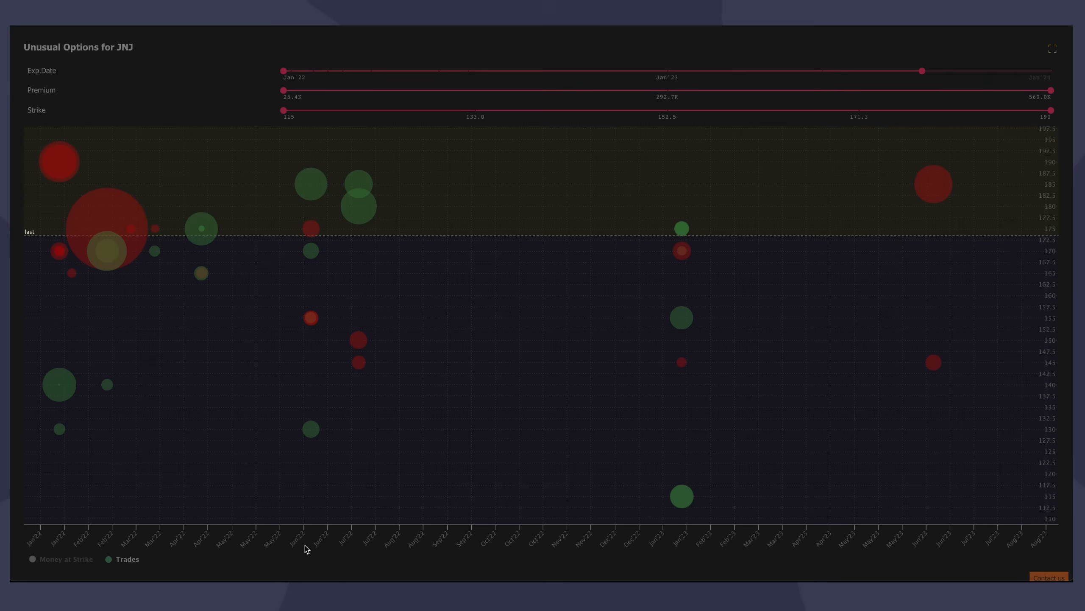
{"action": "mouse_move", "coordinate": [423, 521]}
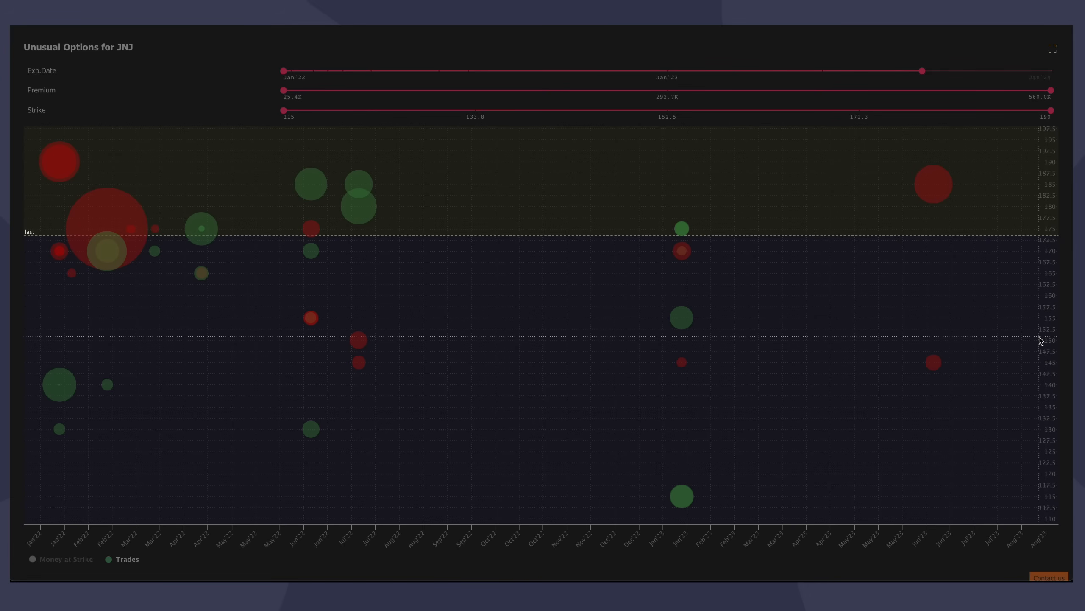
{"action": "mouse_move", "coordinate": [680, 318]}
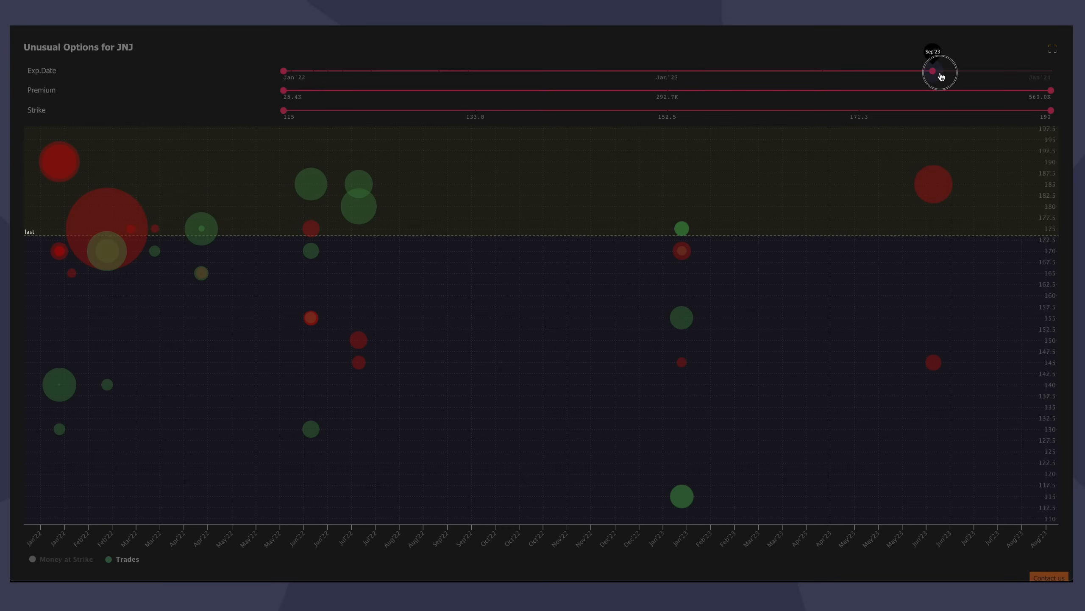
- Push the expiration filter into early 2024, then enter the KO ticker
{"action": "left_click_drag", "start_coordinate": [932, 71], "coordinate": [995, 71]}
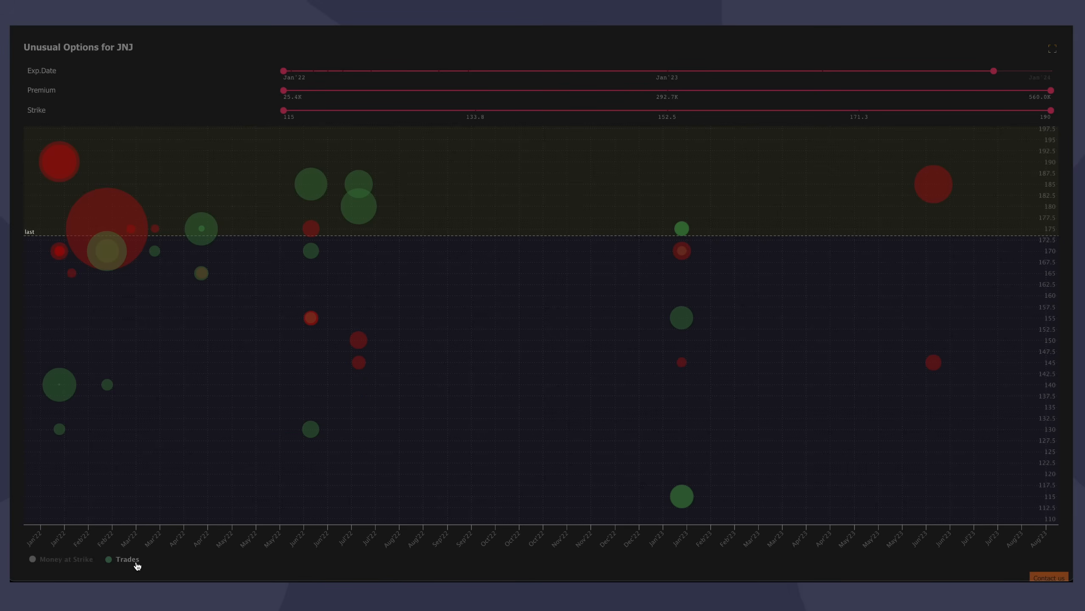
{"action": "mouse_move", "coordinate": [129, 566]}
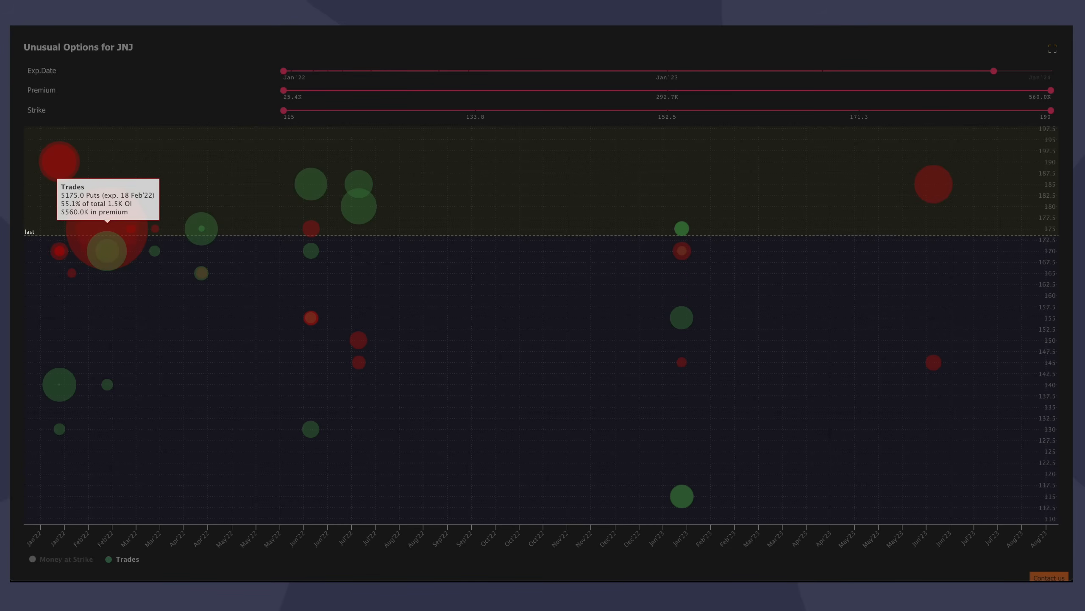
{"action": "mouse_move", "coordinate": [157, 58]}
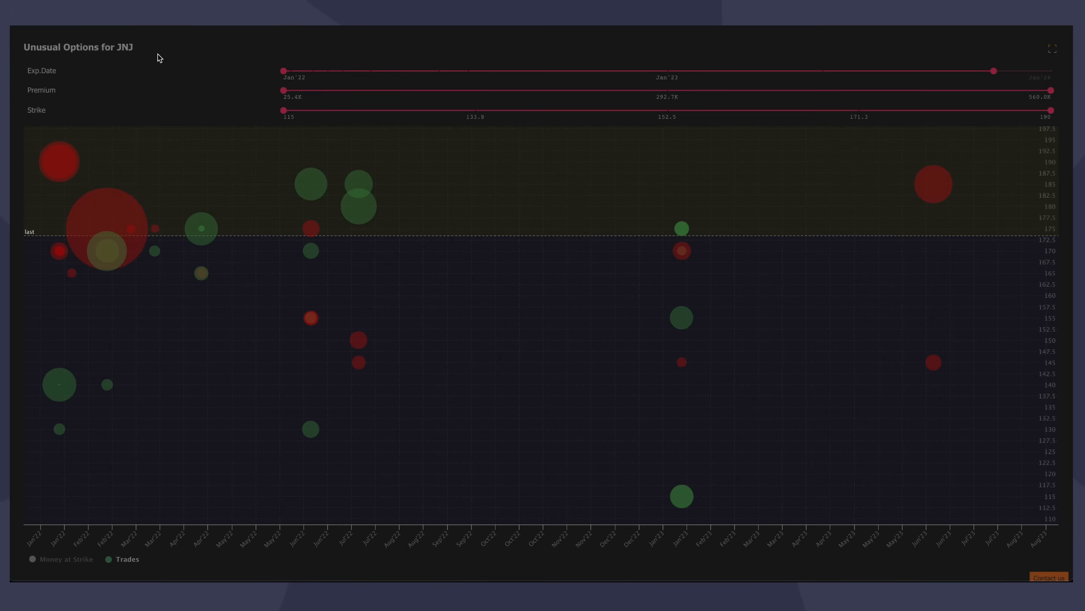
{"action": "type", "text": "KO"}
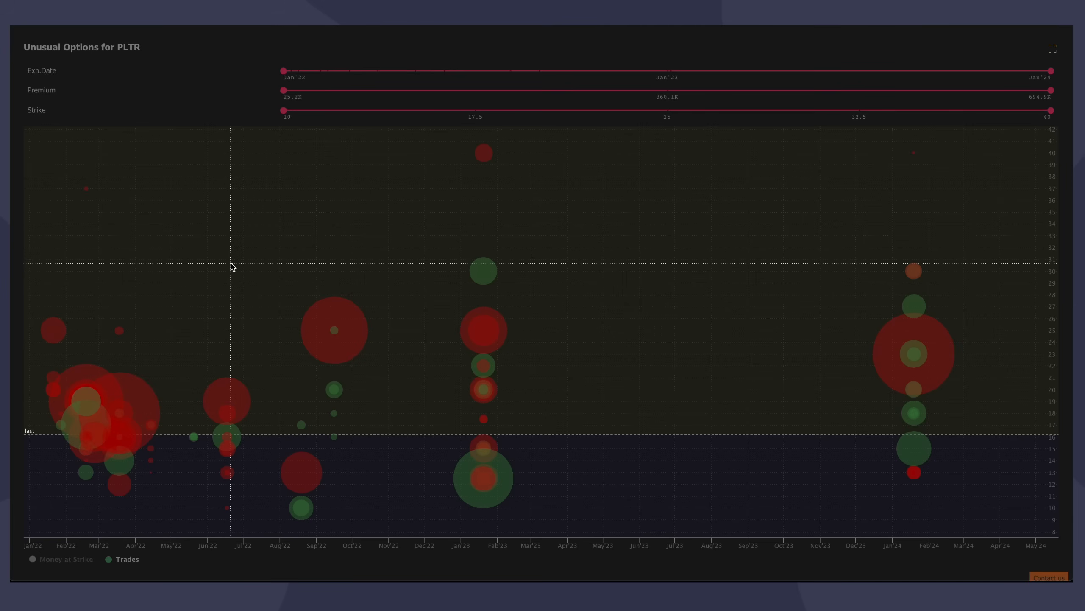
{"action": "mouse_move", "coordinate": [145, 562]}
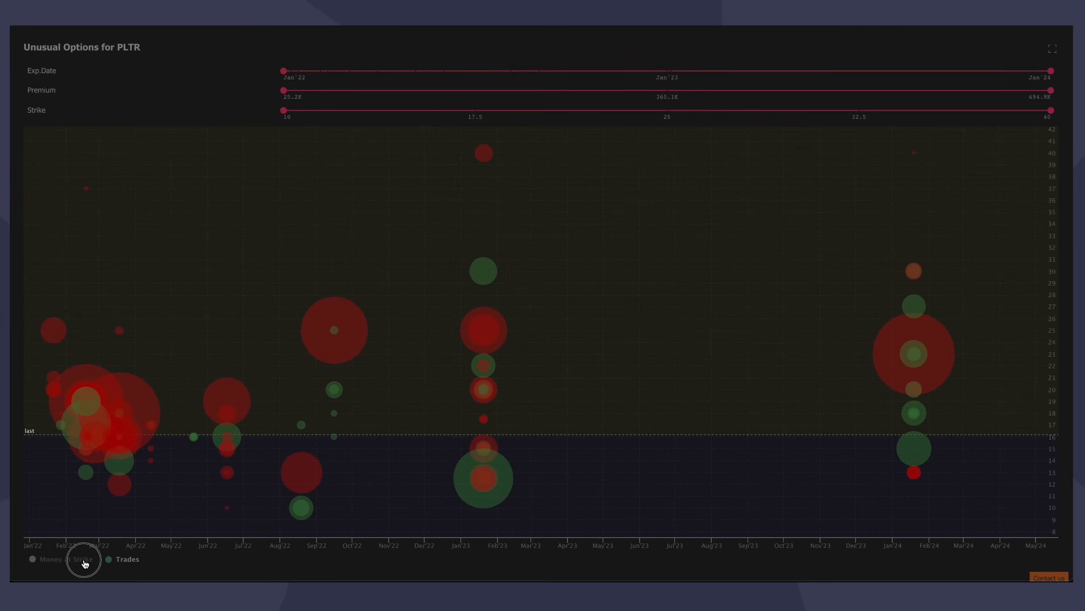
- Switch PLTR's unusual options chart to the Money at Strike view
{"action": "left_click", "coordinate": [33, 559]}
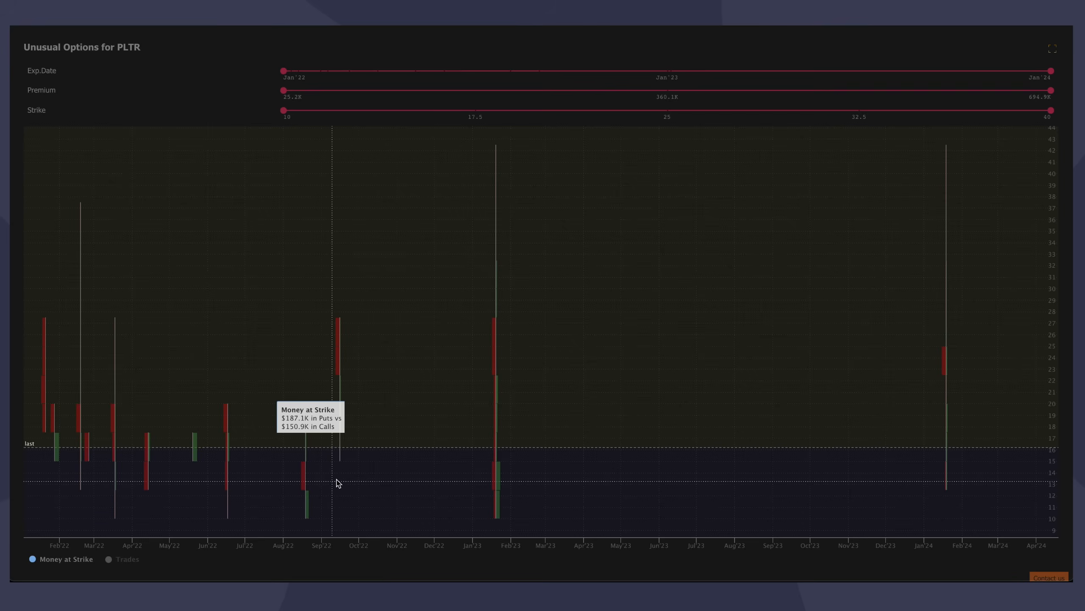
{"action": "mouse_move", "coordinate": [540, 442]}
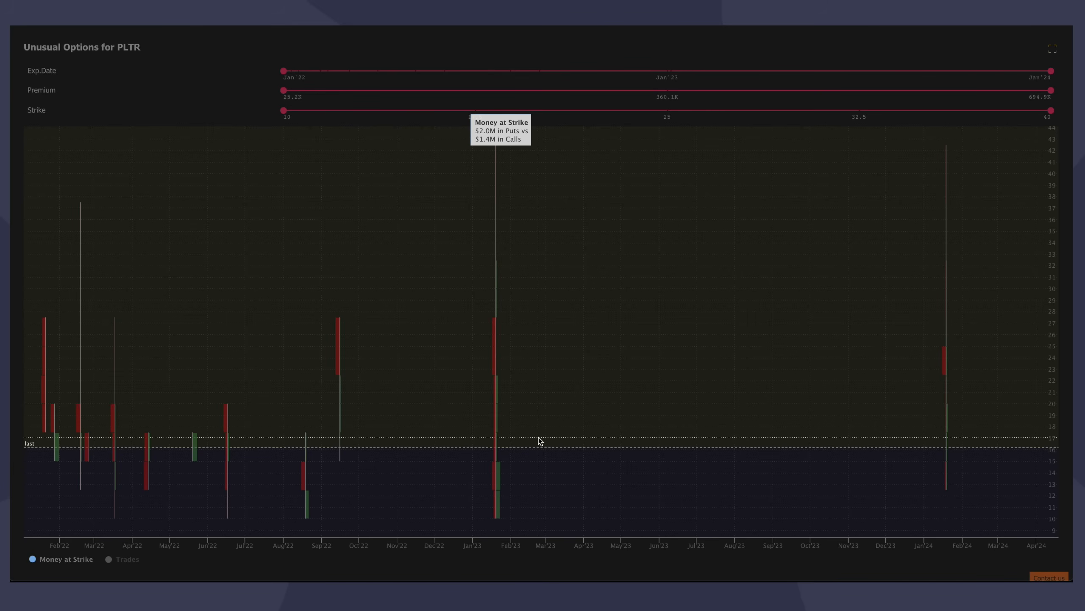
{"action": "mouse_move", "coordinate": [495, 249]}
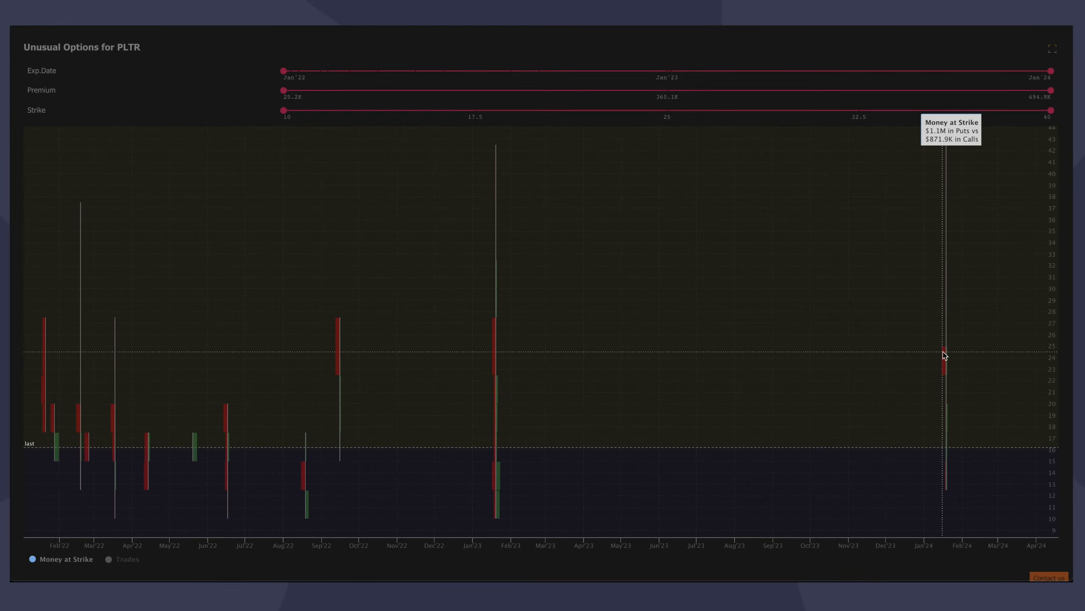
{"action": "mouse_move", "coordinate": [790, 216]}
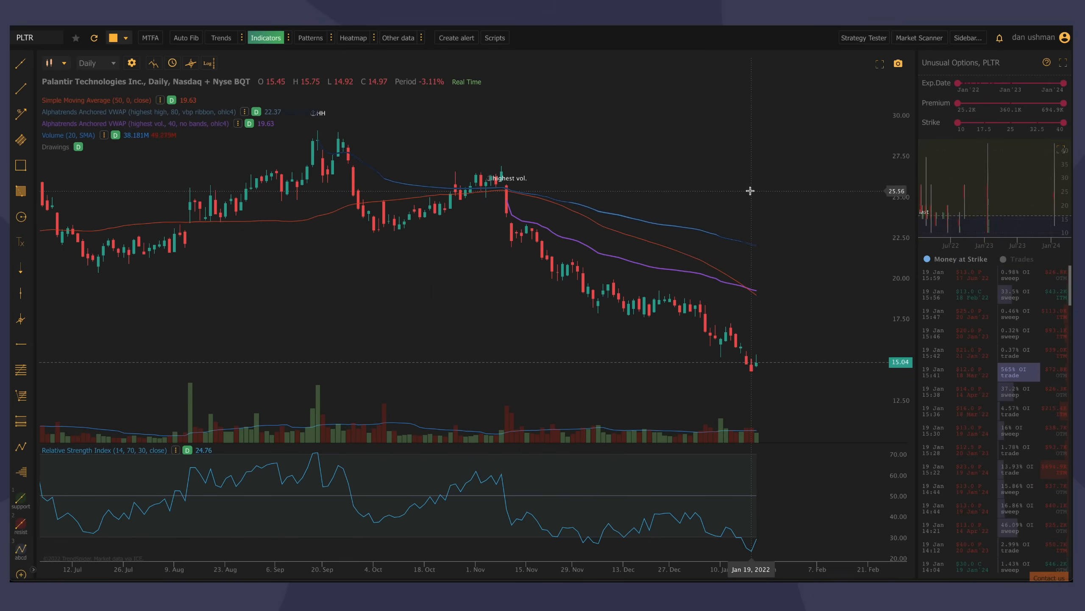
{"action": "mouse_move", "coordinate": [748, 177]}
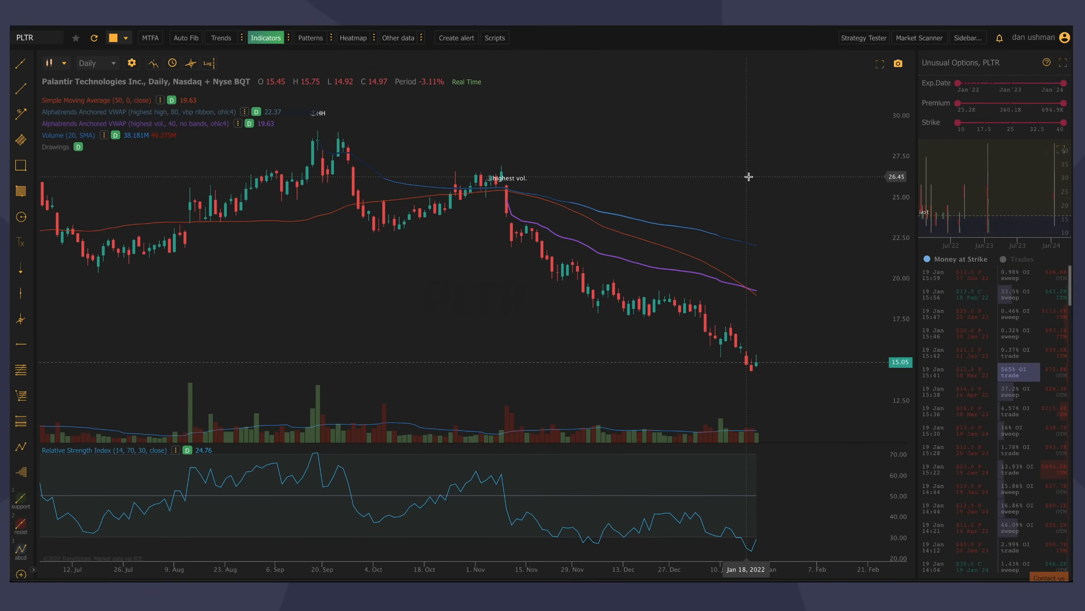